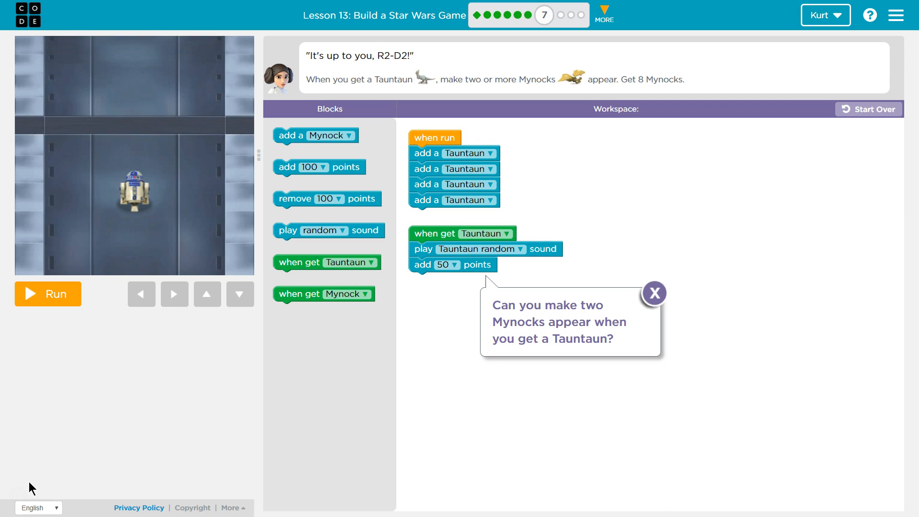
pyautogui.moveTo(702, 66)
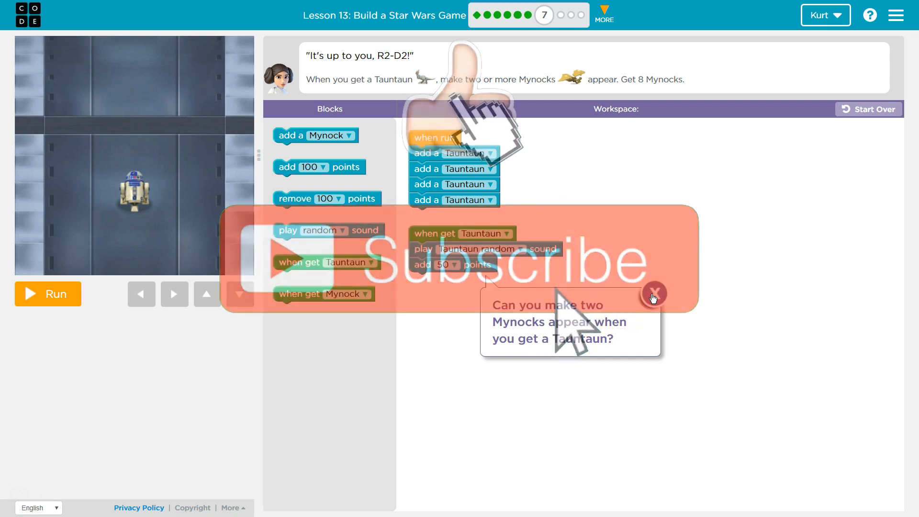
# Step: Dismiss the hint and place two 'add a Mynock' blocks under 'add 50 points' in the Tauntaun handler
pyautogui.click(655, 294)
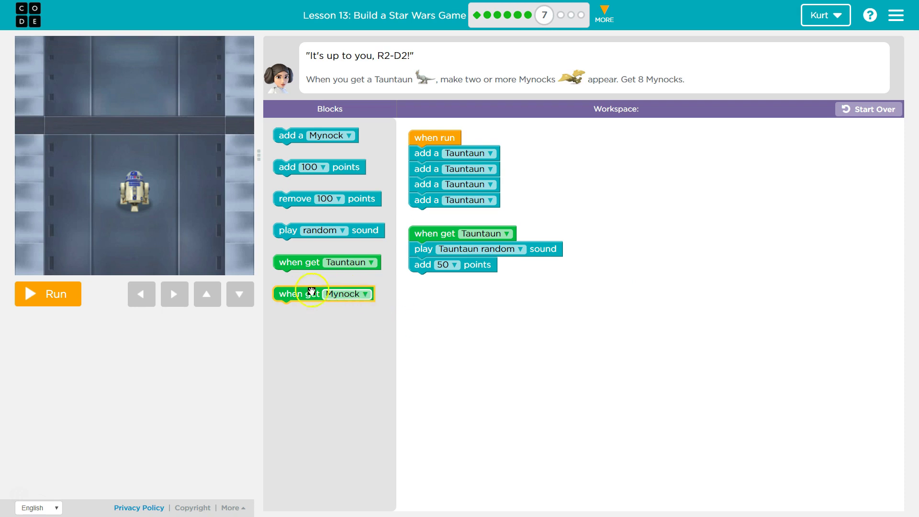
pyautogui.moveTo(310, 294)
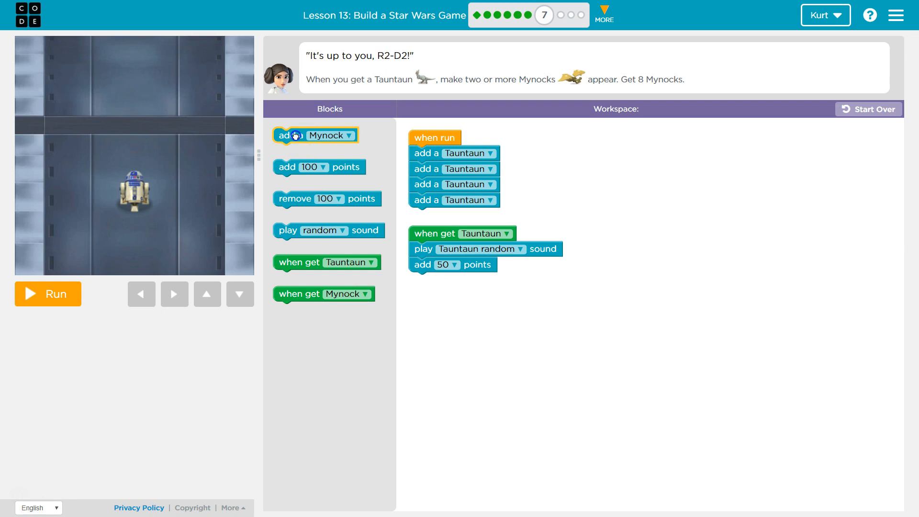
pyautogui.moveTo(315, 135); pyautogui.dragTo(451, 280)
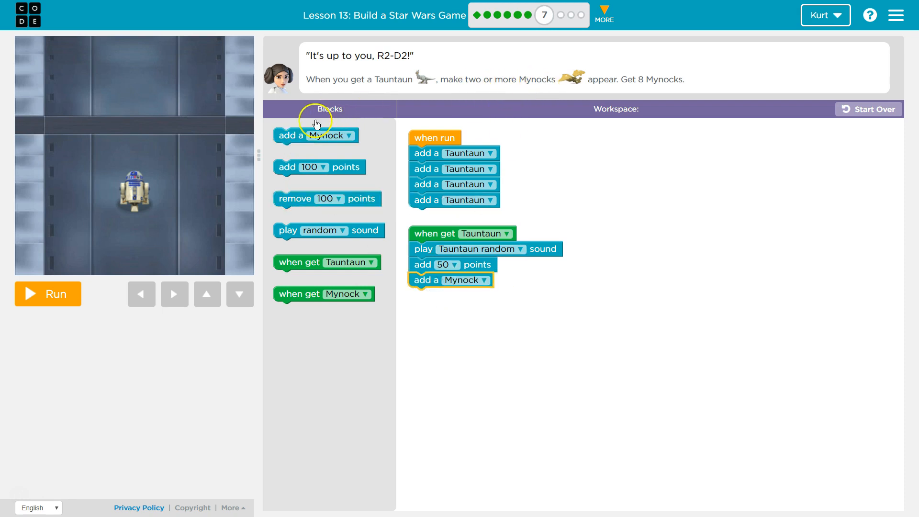
pyautogui.moveTo(316, 135); pyautogui.dragTo(446, 298)
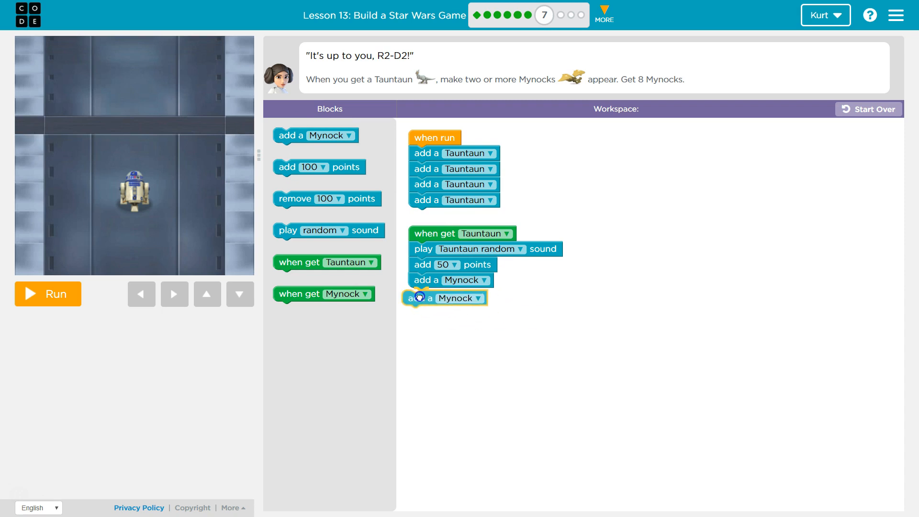
# Step: Run the game and steer R2-D2 to collect Tauntauns and Mynocks until 'Well done, R2-D2!' appears
pyautogui.click(47, 294)
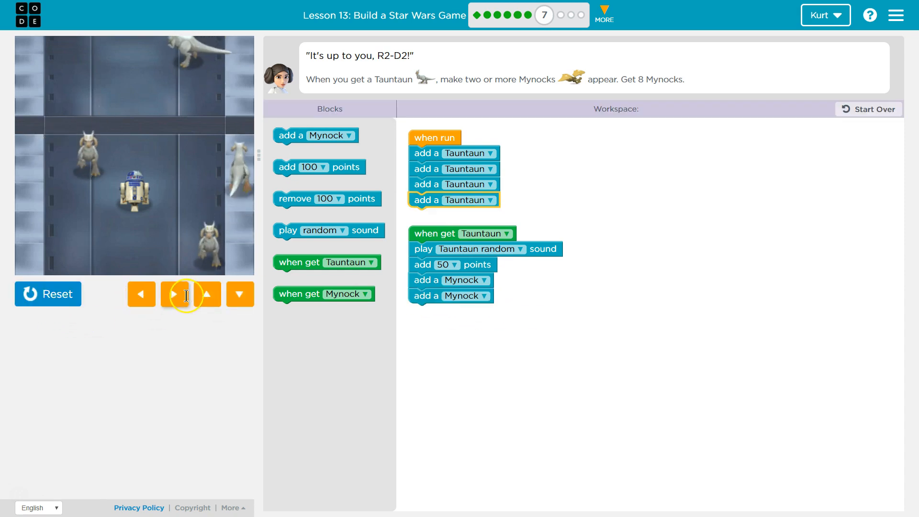
pyautogui.click(174, 294)
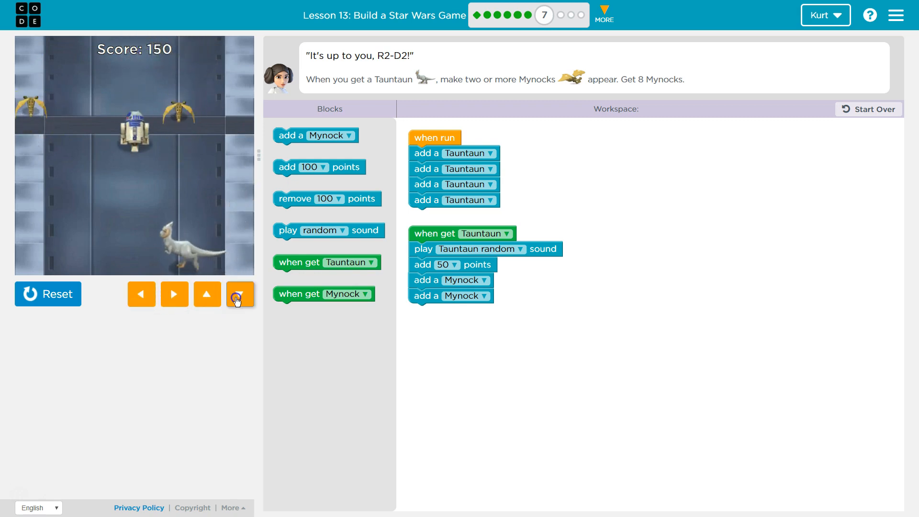
pyautogui.click(240, 294)
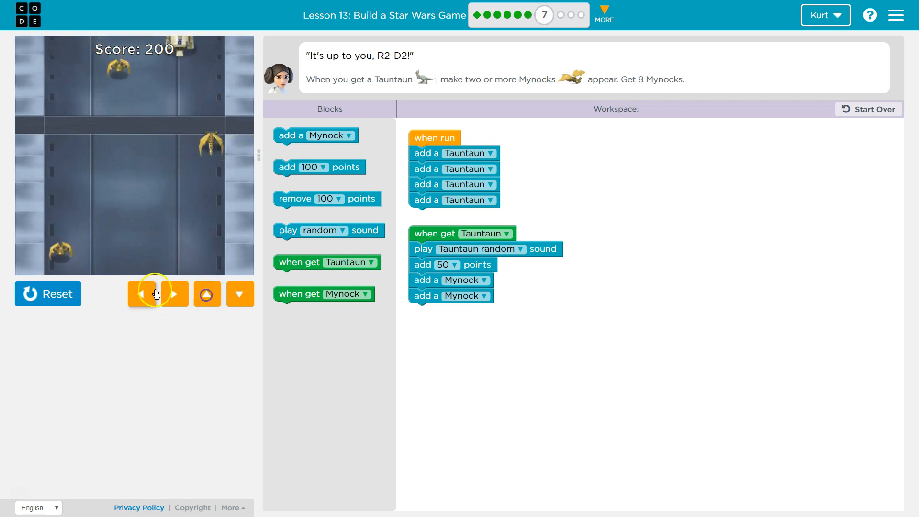
pyautogui.click(240, 294)
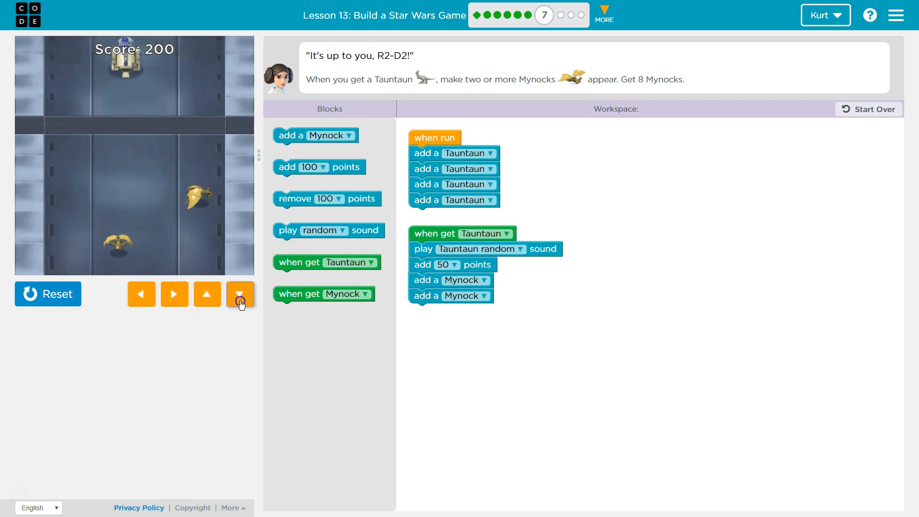
pyautogui.click(240, 294)
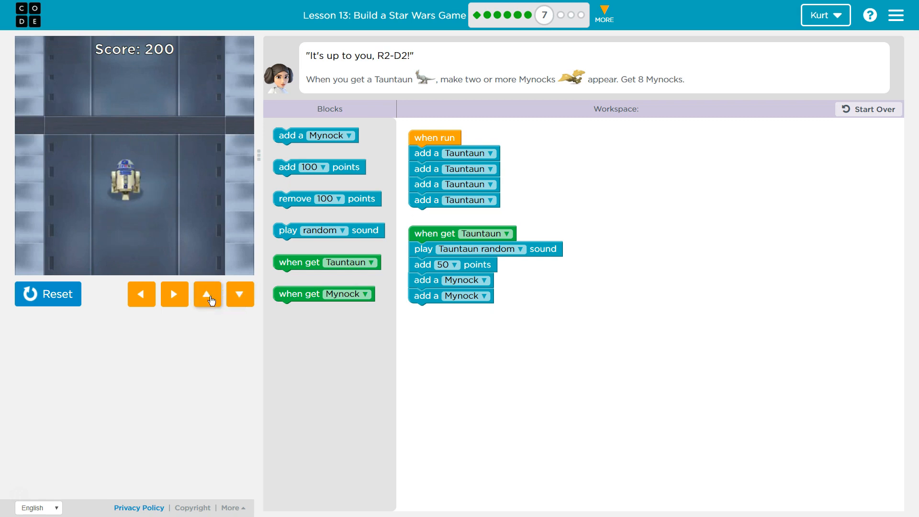
pyautogui.click(207, 295)
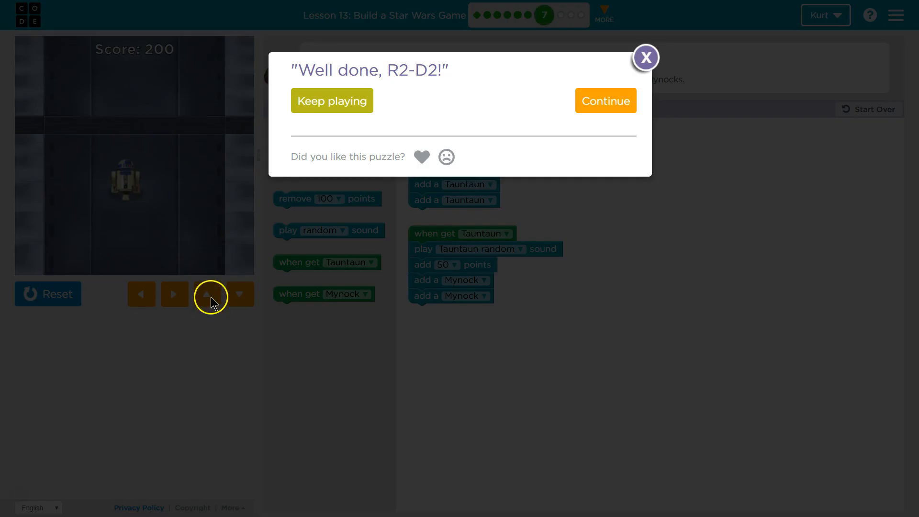